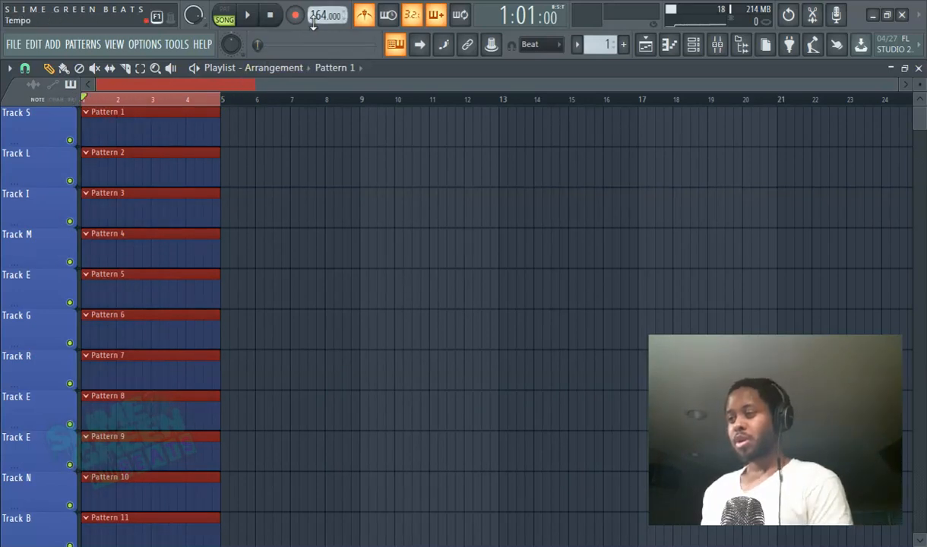
Step: Adjust the project tempo readout to 140 for the bars 1–4 automation clip
left_click_drag(327, 15, 327, 31)
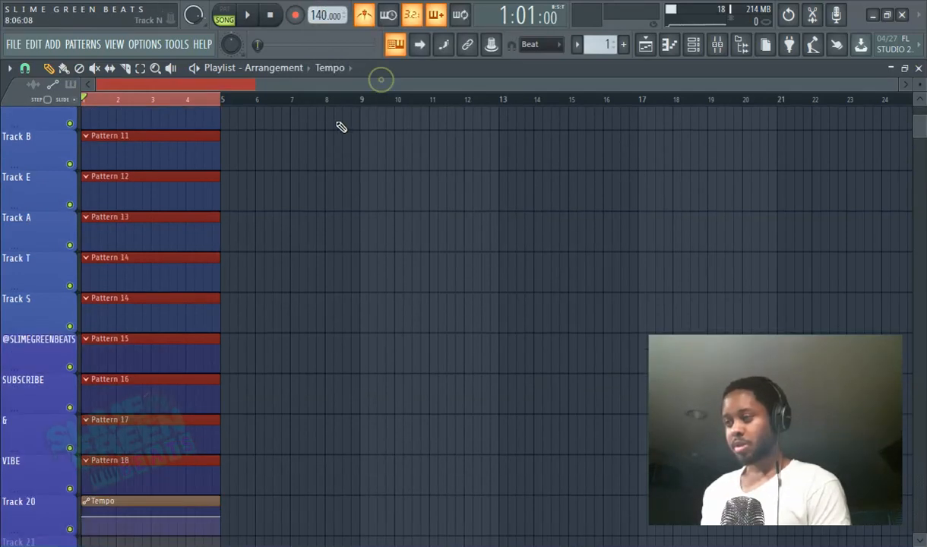
scroll("down", 3)
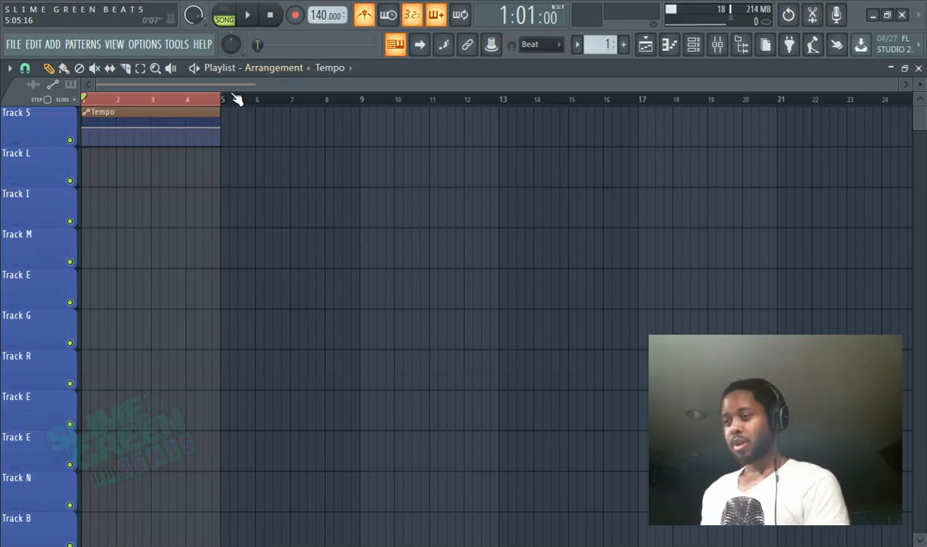
Step: Highlight bars 5–8 and create a tempo automation clip there set to 110 BPM
left_click_drag(222, 100, 362, 100)
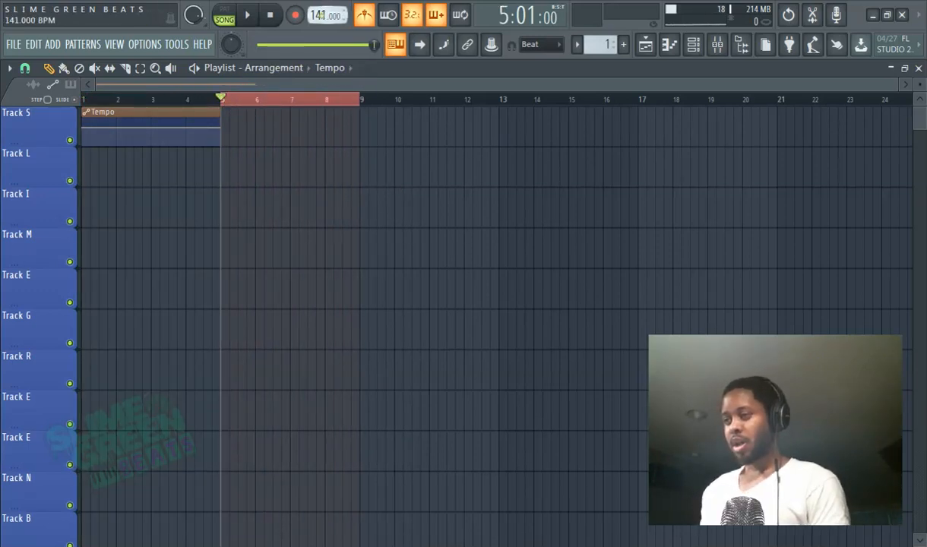
right_click(322, 16)
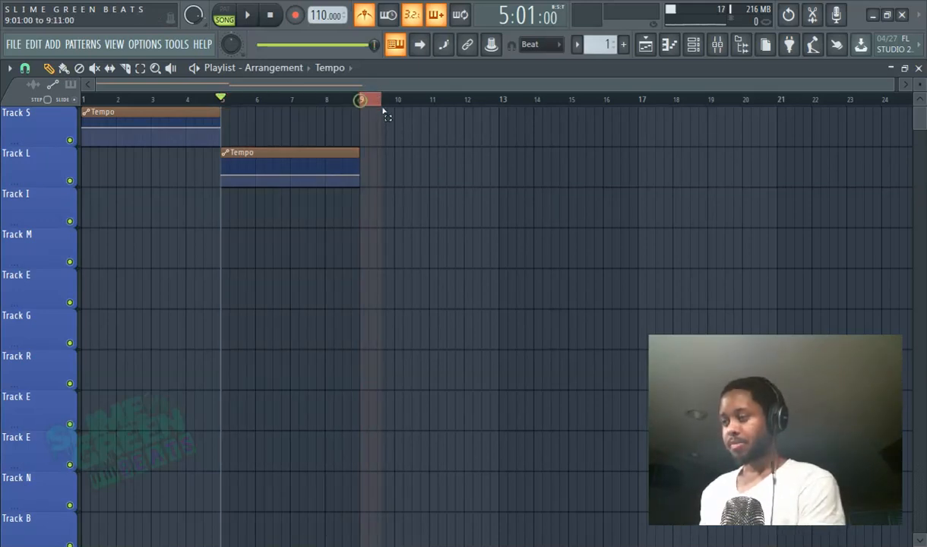
Step: Highlight bars 9–16 and create a third tempo automation clip over them
left_click_drag(362, 100, 642, 100)
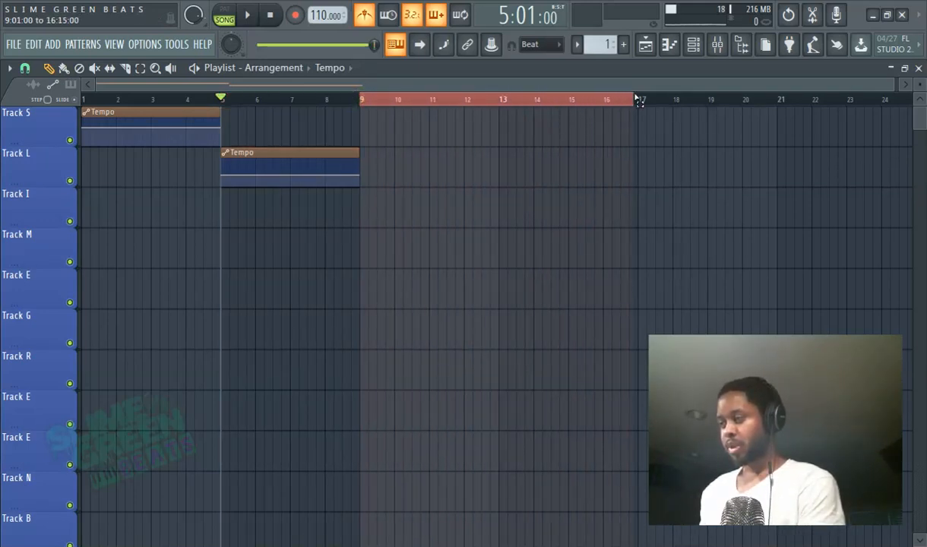
right_click(326, 16)
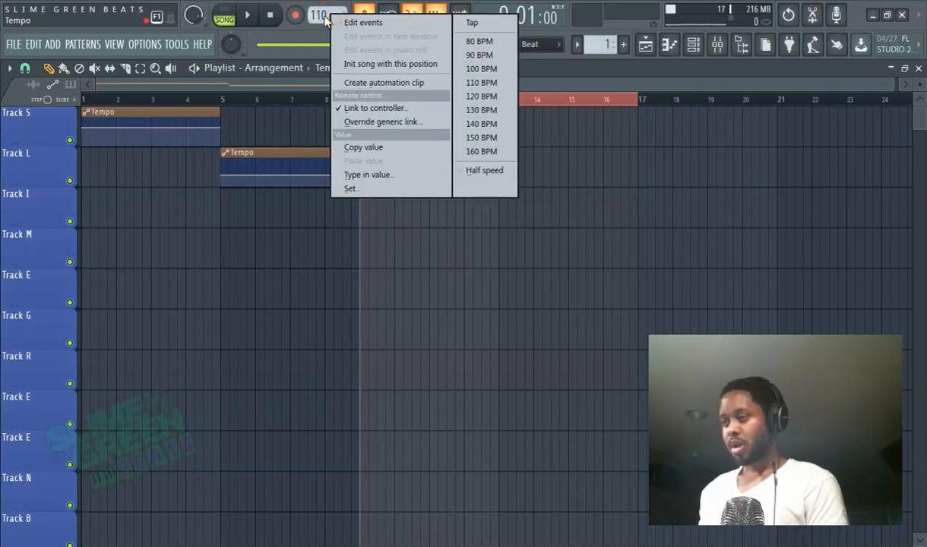
left_click(481, 83)
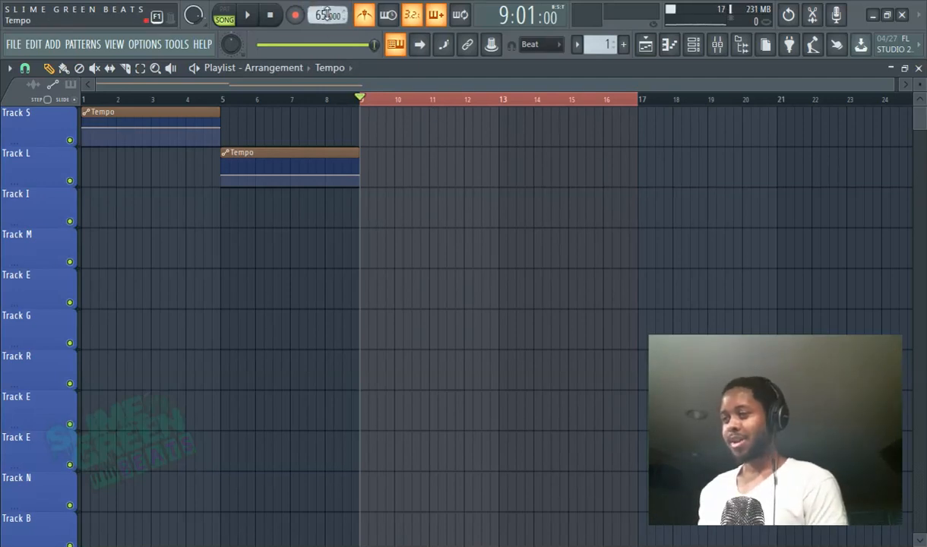
right_click(329, 15)
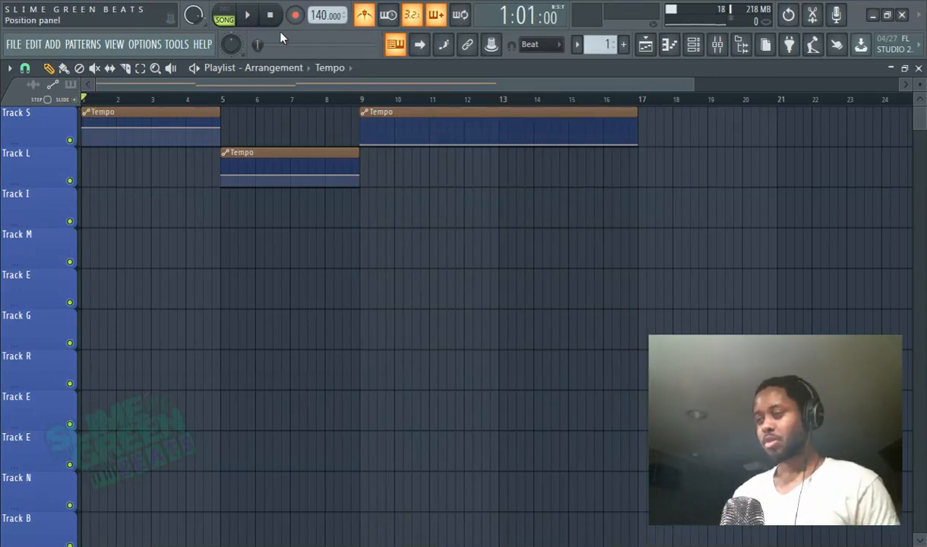
Step: Play the song back to hear the tempo change across the three clips
left_click(246, 15)
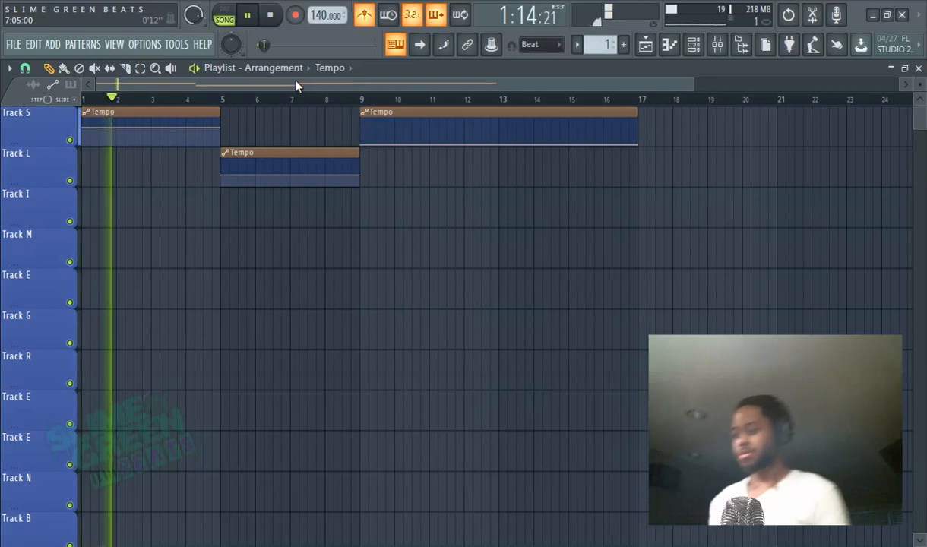